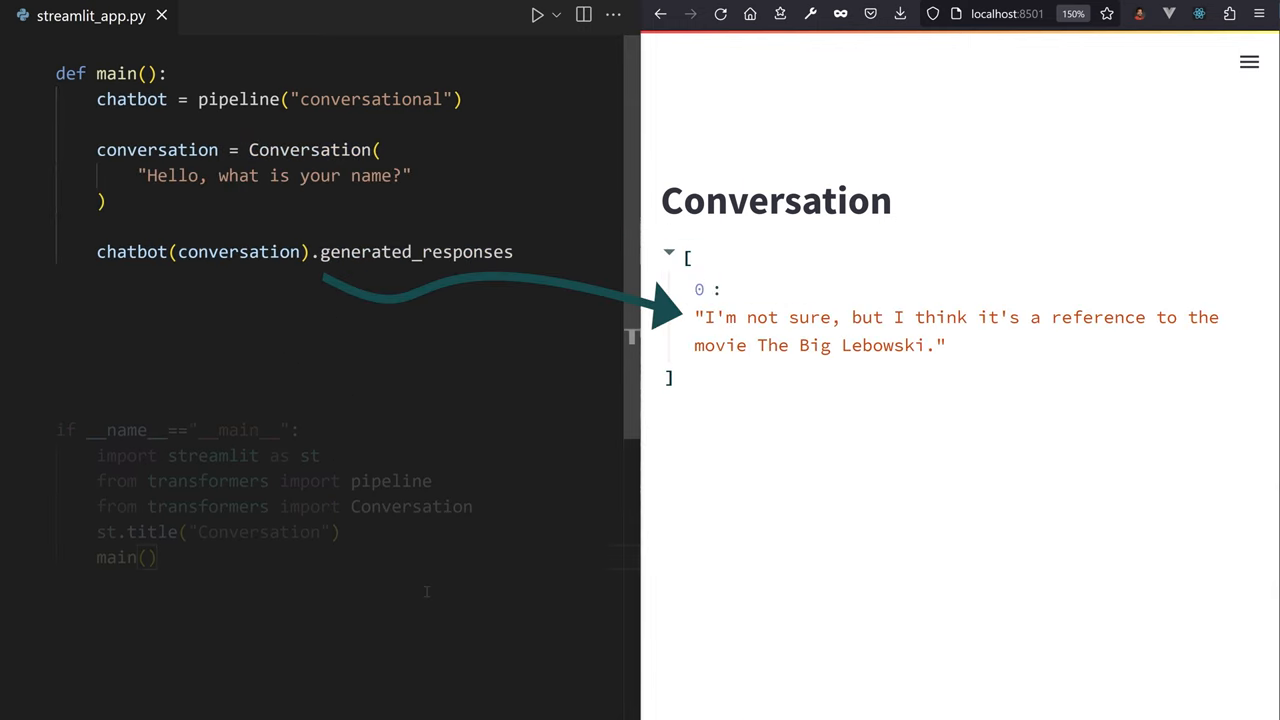
type("conversation.add_user_input")
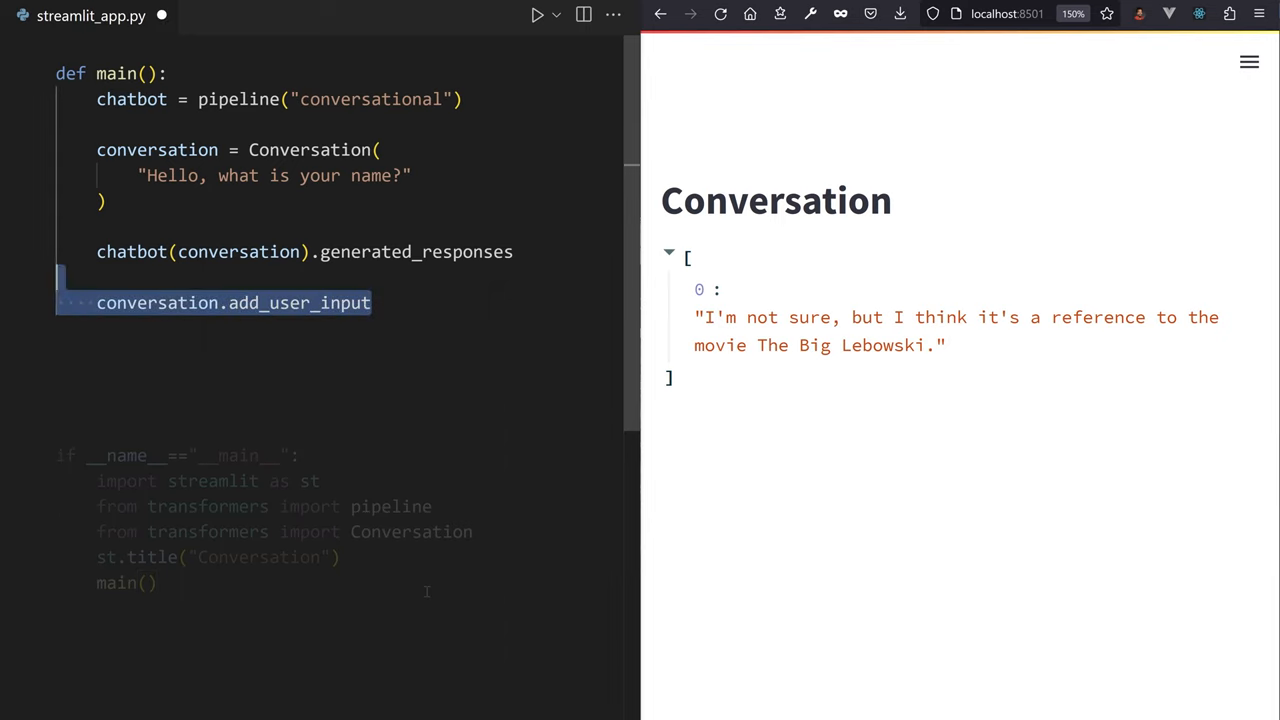